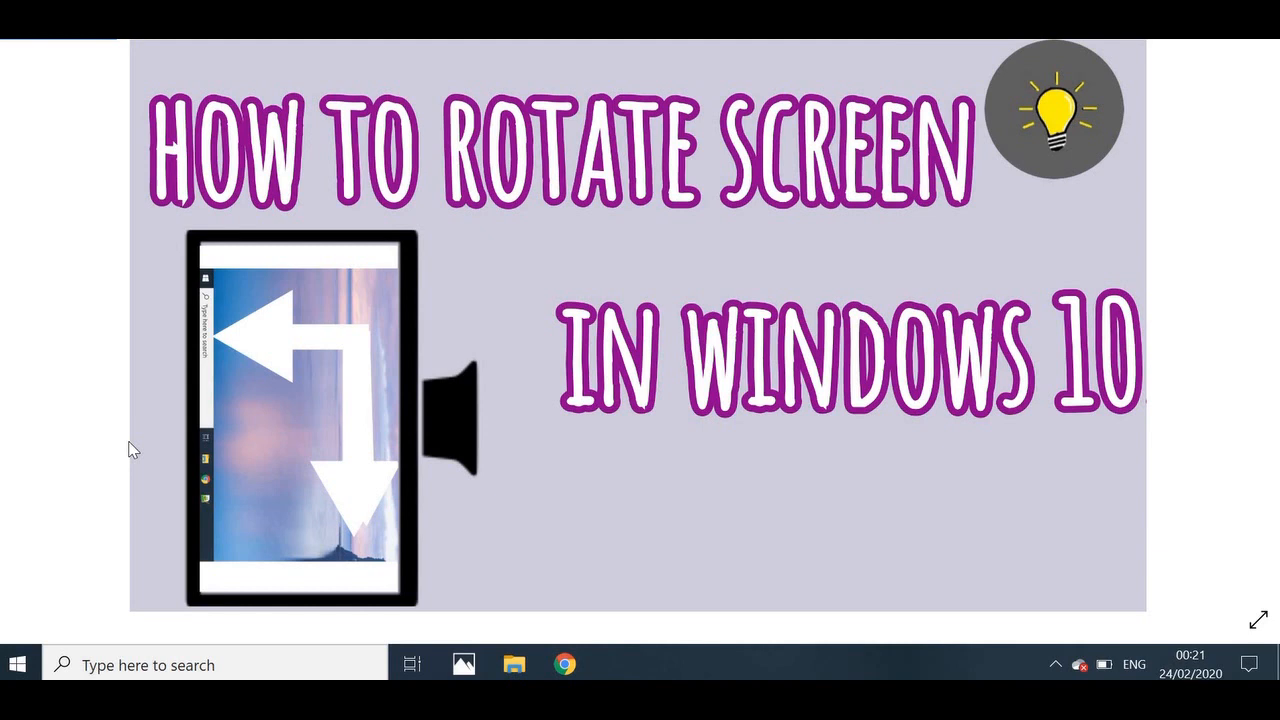
{"action": "mouse_move", "coordinate": [70, 195]}
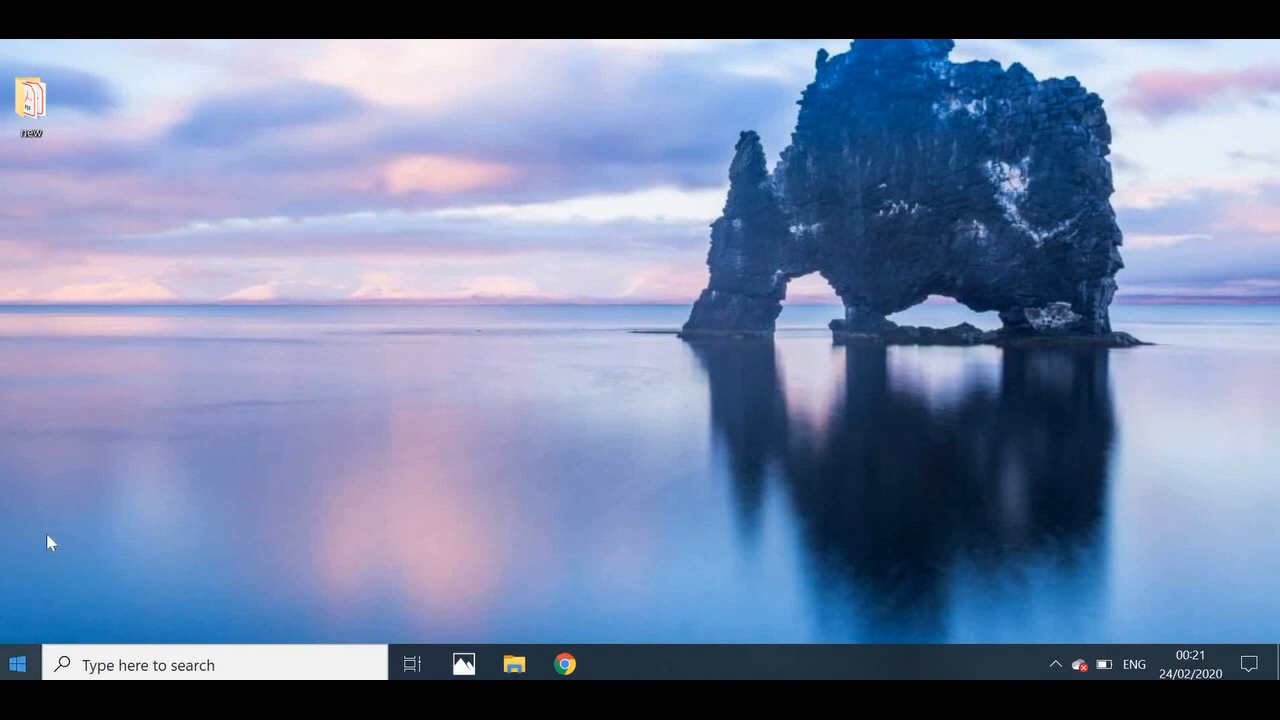
Step: Search for 'settings' from the taskbar and launch the Settings app
{"action": "type", "text": "settings"}
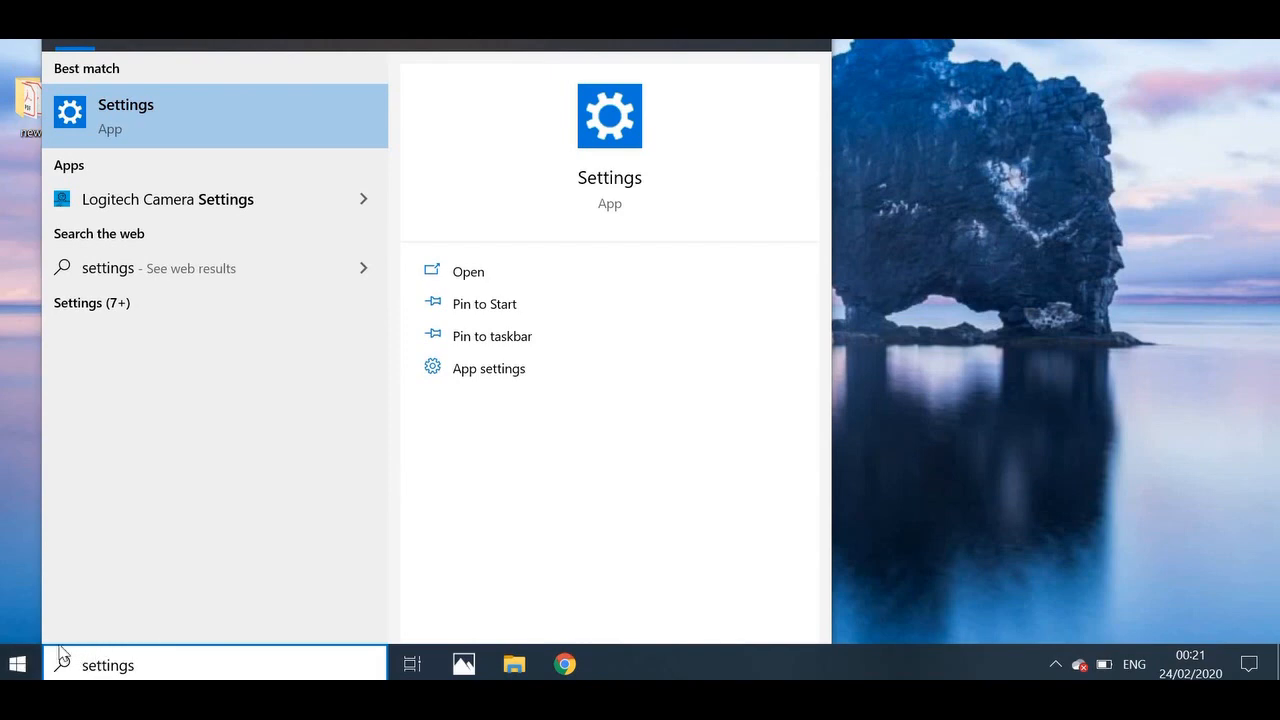
{"action": "left_click", "coordinate": [126, 115]}
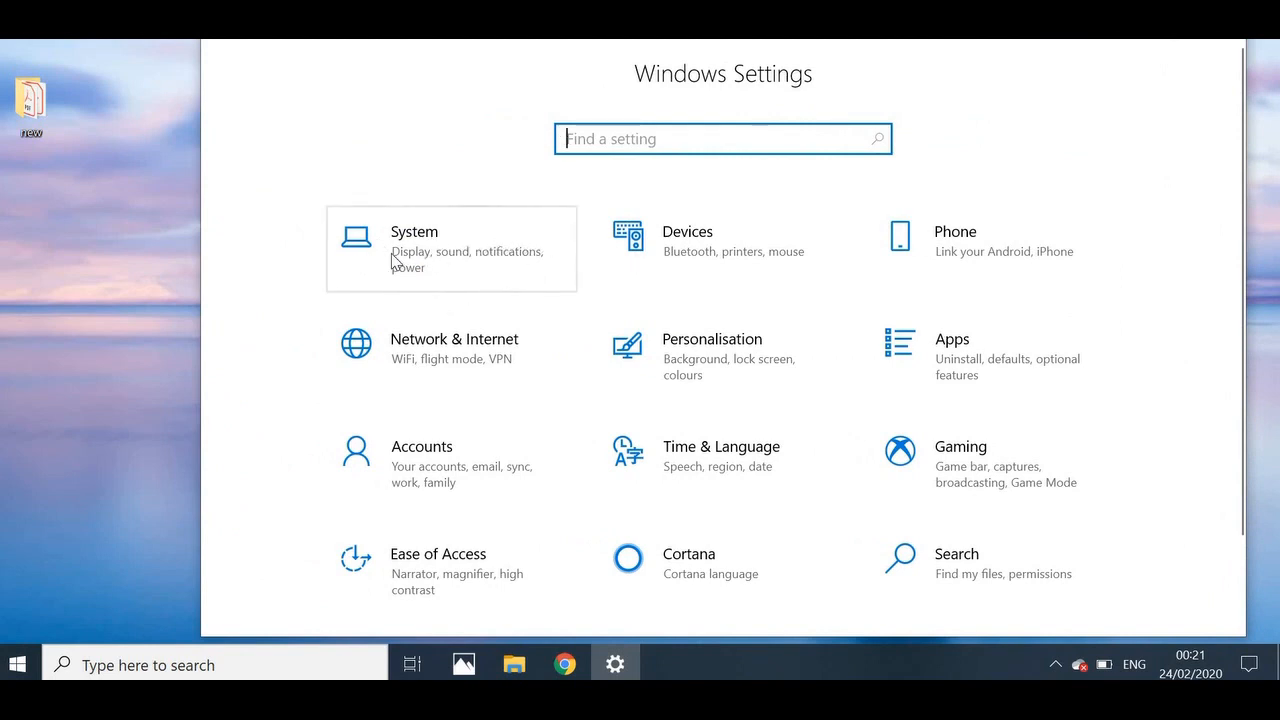
Step: Go to System's Display page and confirm the scale stays at 150% (Recommended)
{"action": "left_click", "coordinate": [414, 231]}
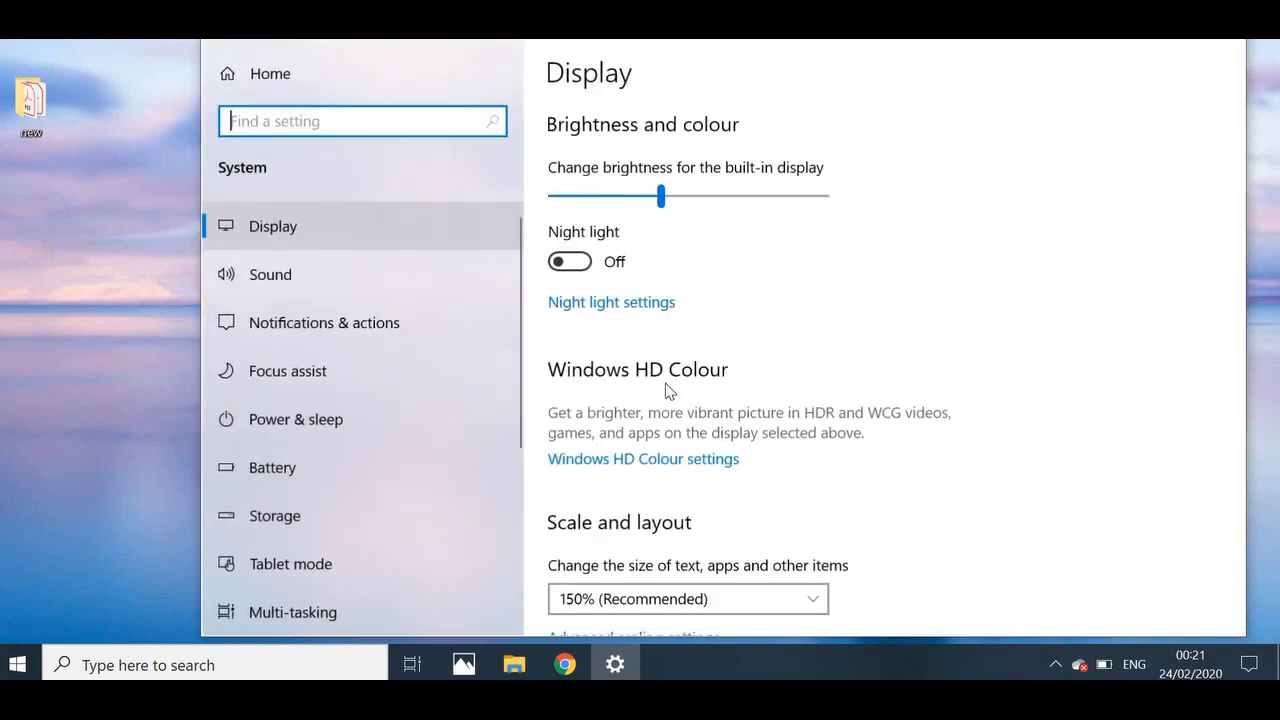
{"action": "scroll", "scroll_direction": "down", "scroll_amount": 3}
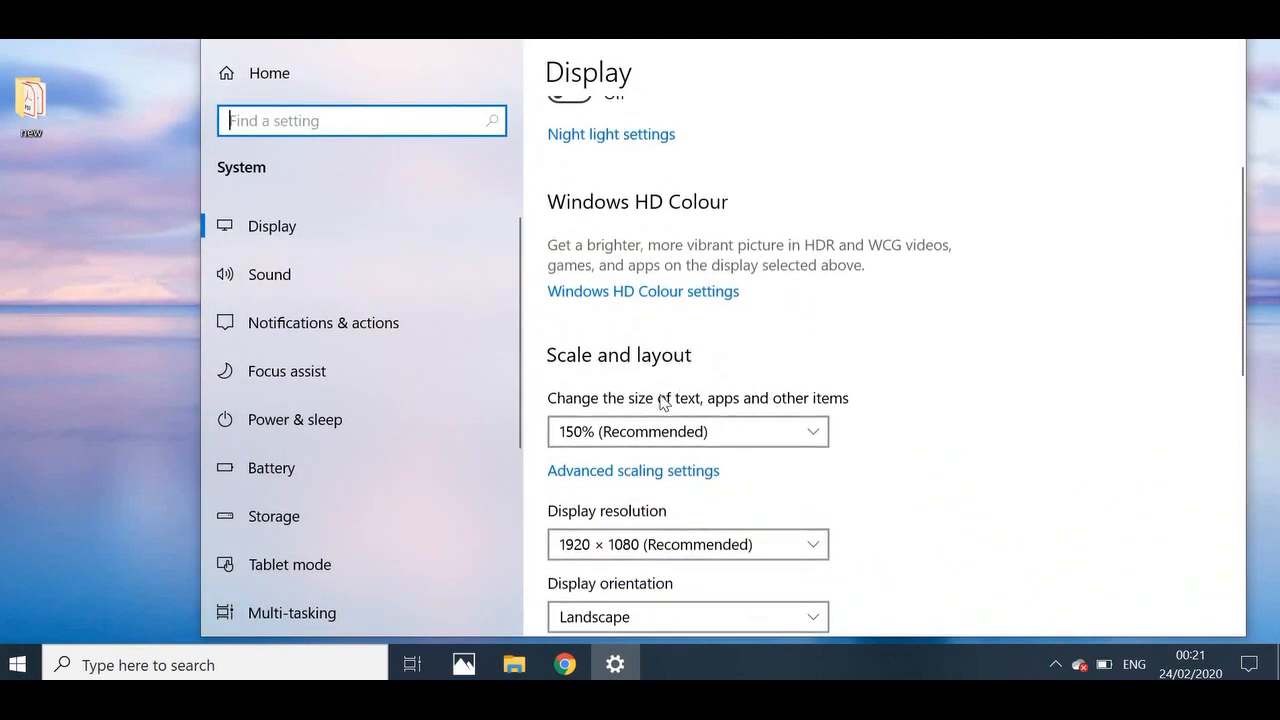
{"action": "left_click", "coordinate": [687, 431]}
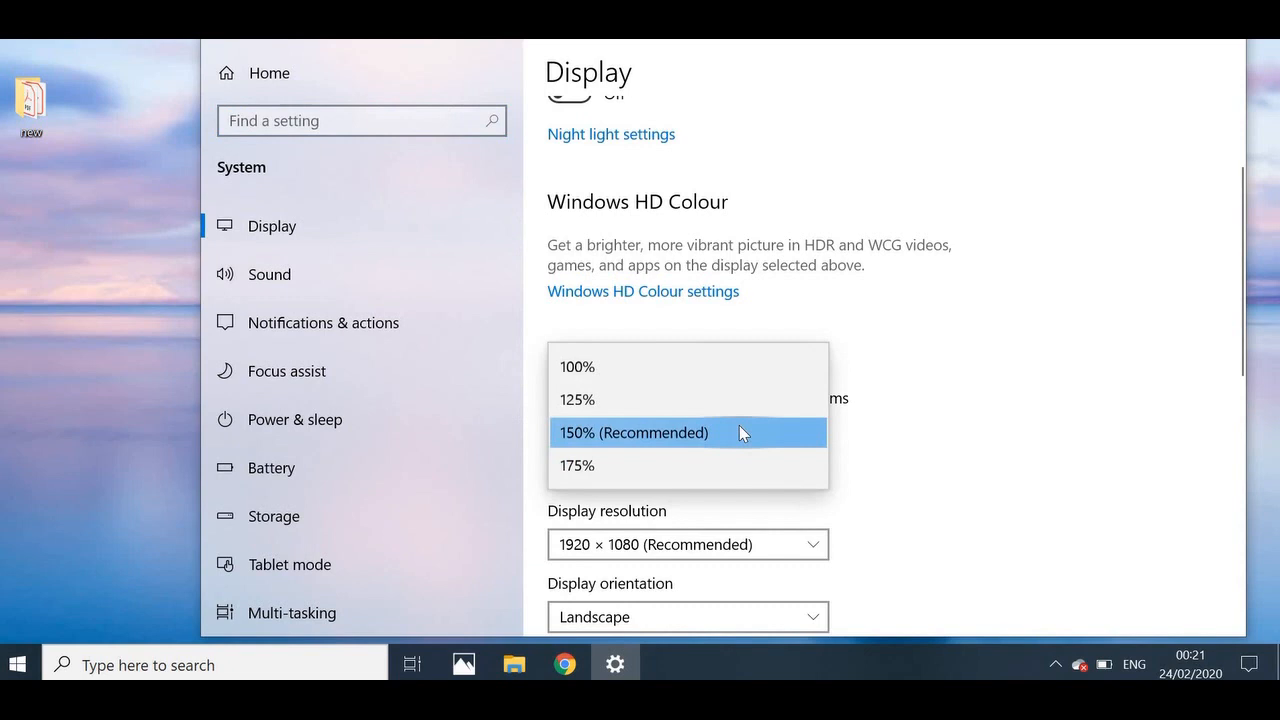
{"action": "left_click", "coordinate": [633, 432]}
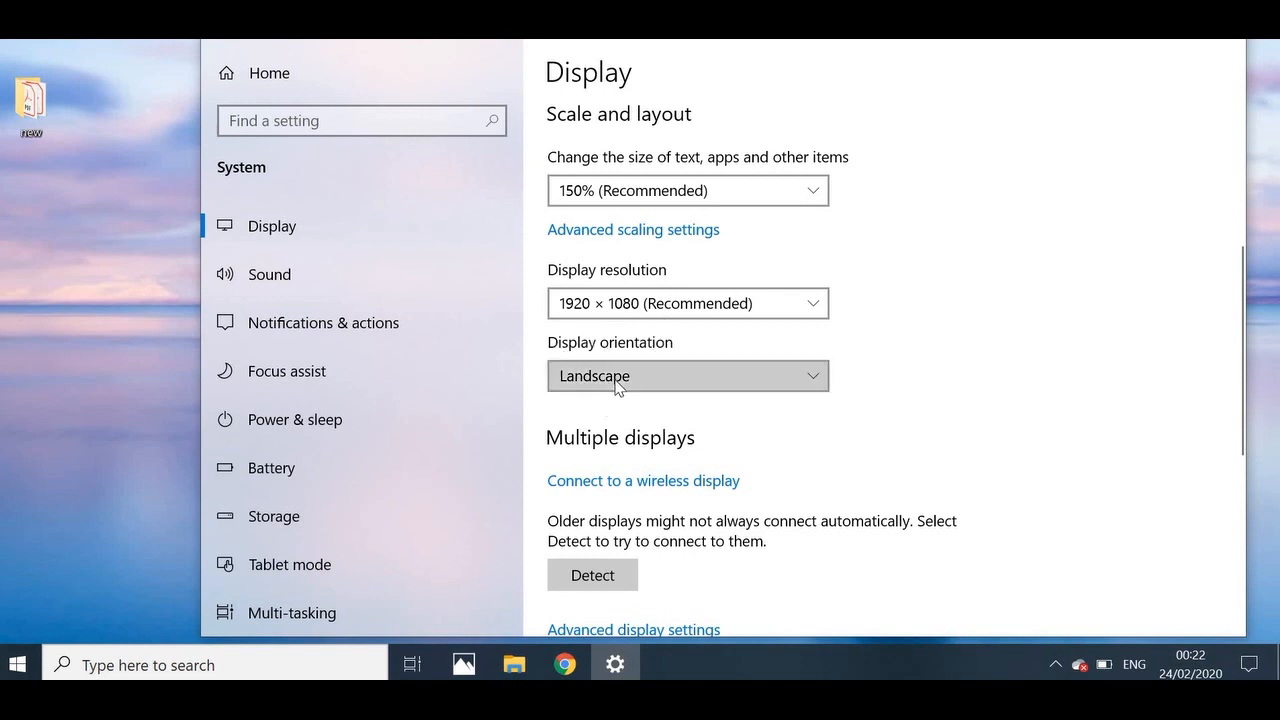
{"action": "left_click", "coordinate": [687, 376]}
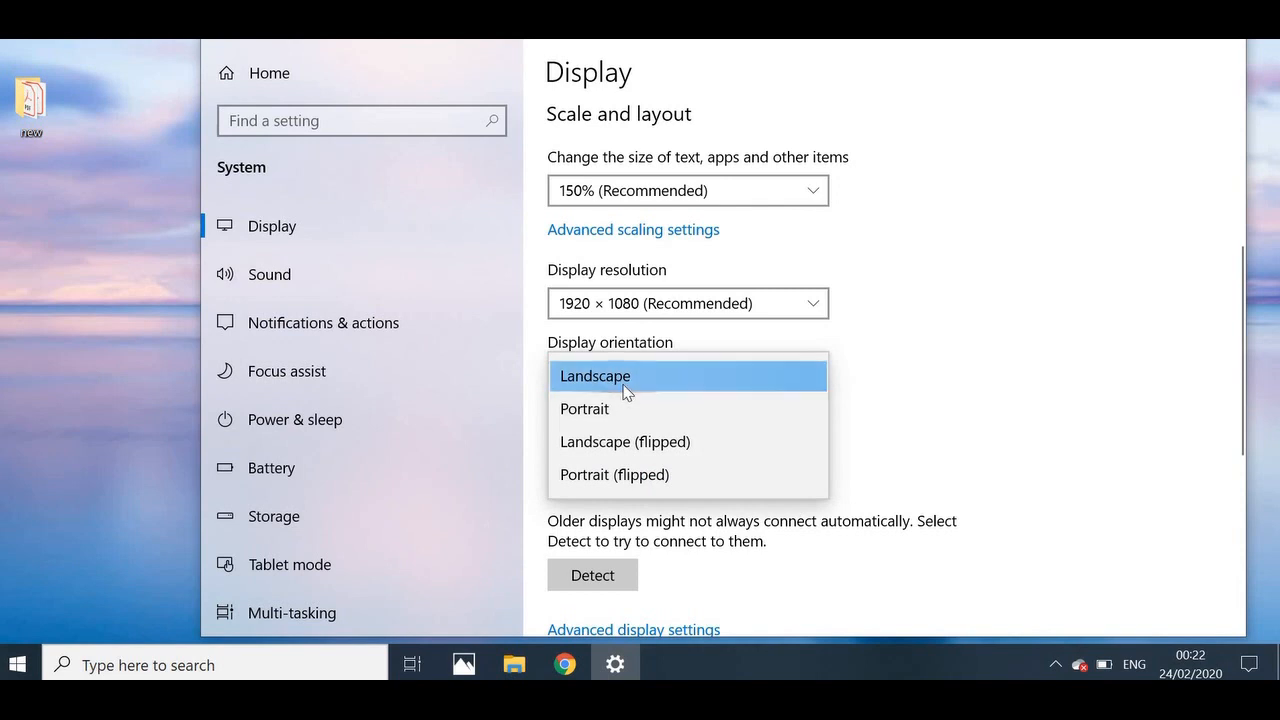
{"action": "mouse_move", "coordinate": [628, 415]}
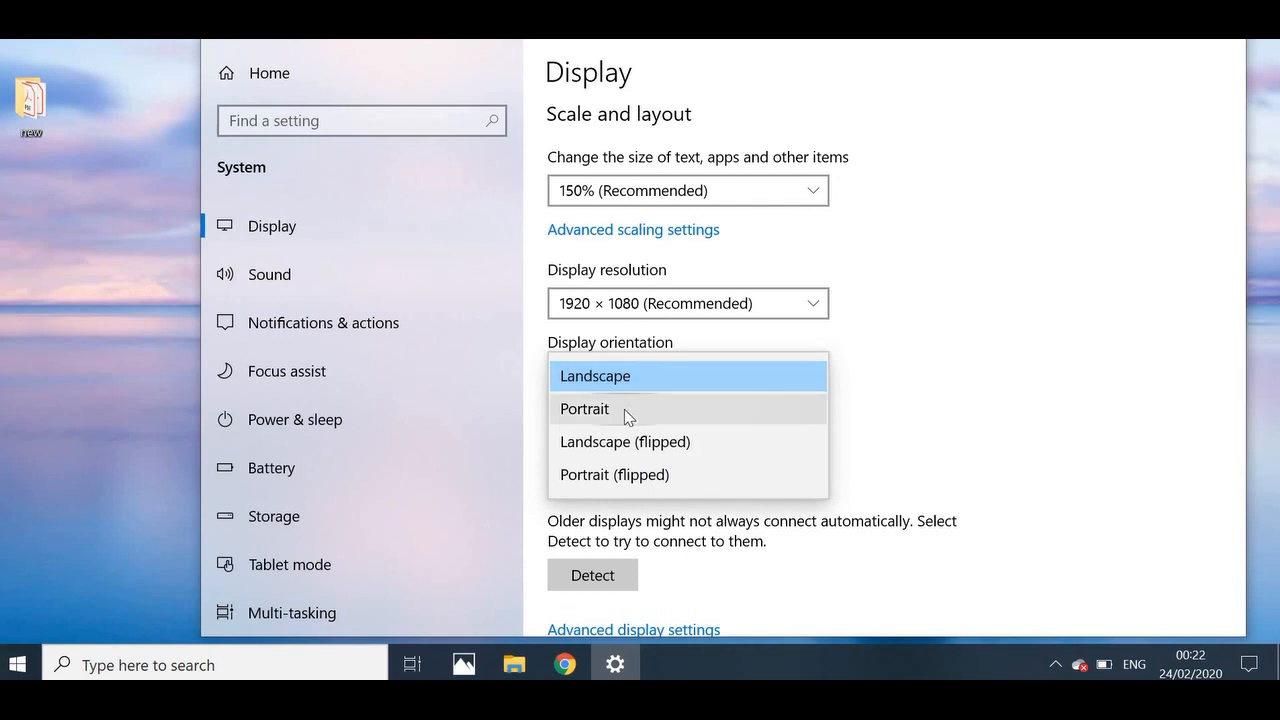
{"action": "mouse_move", "coordinate": [624, 380]}
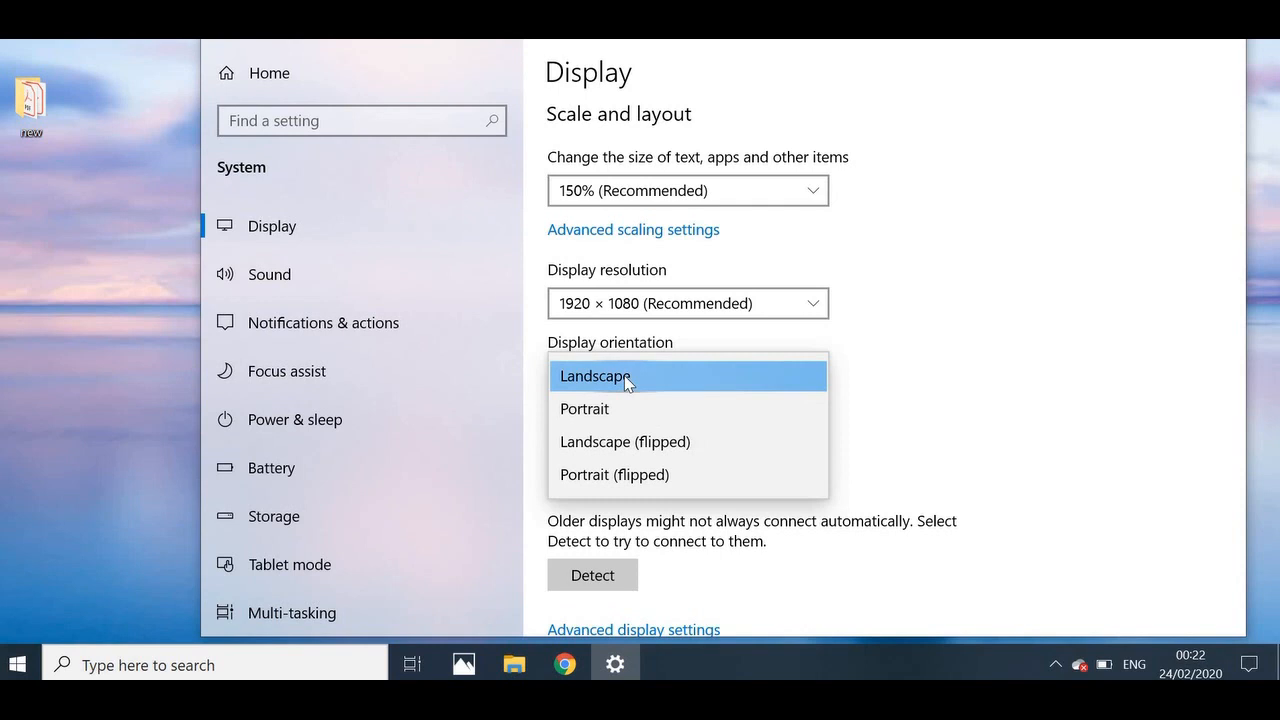
{"action": "left_click", "coordinate": [594, 375]}
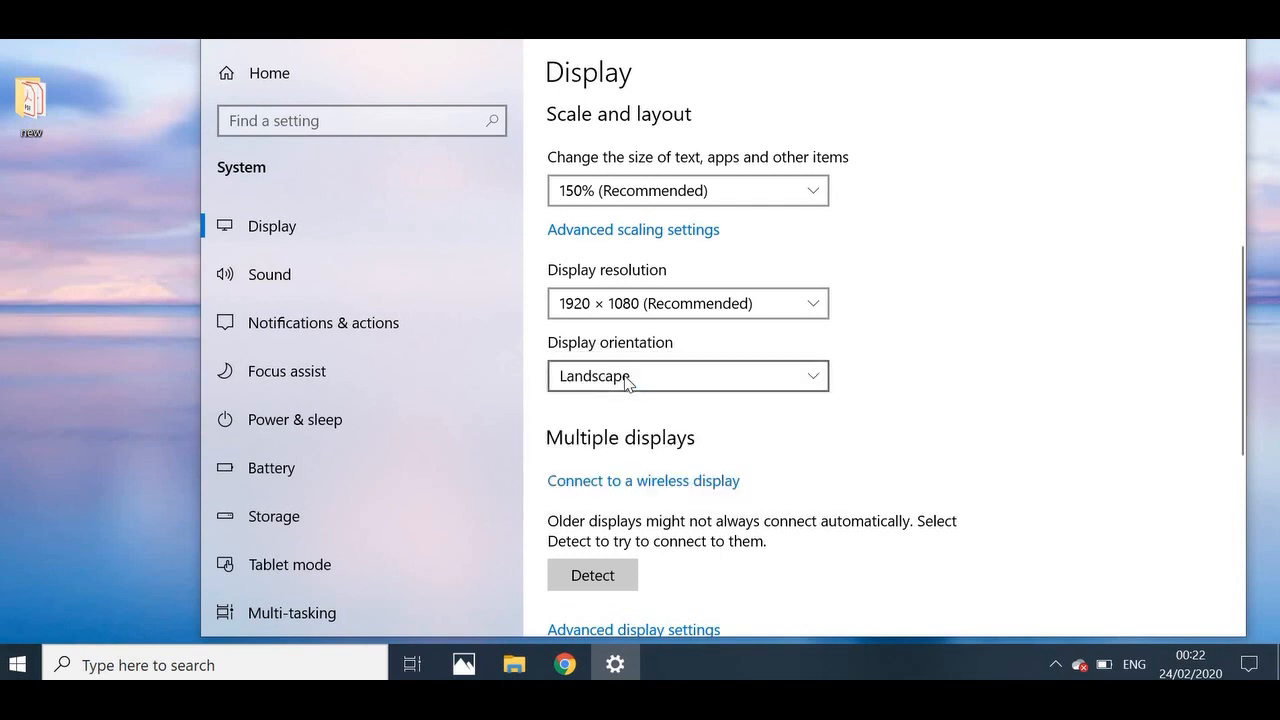
{"action": "left_click", "coordinate": [687, 376]}
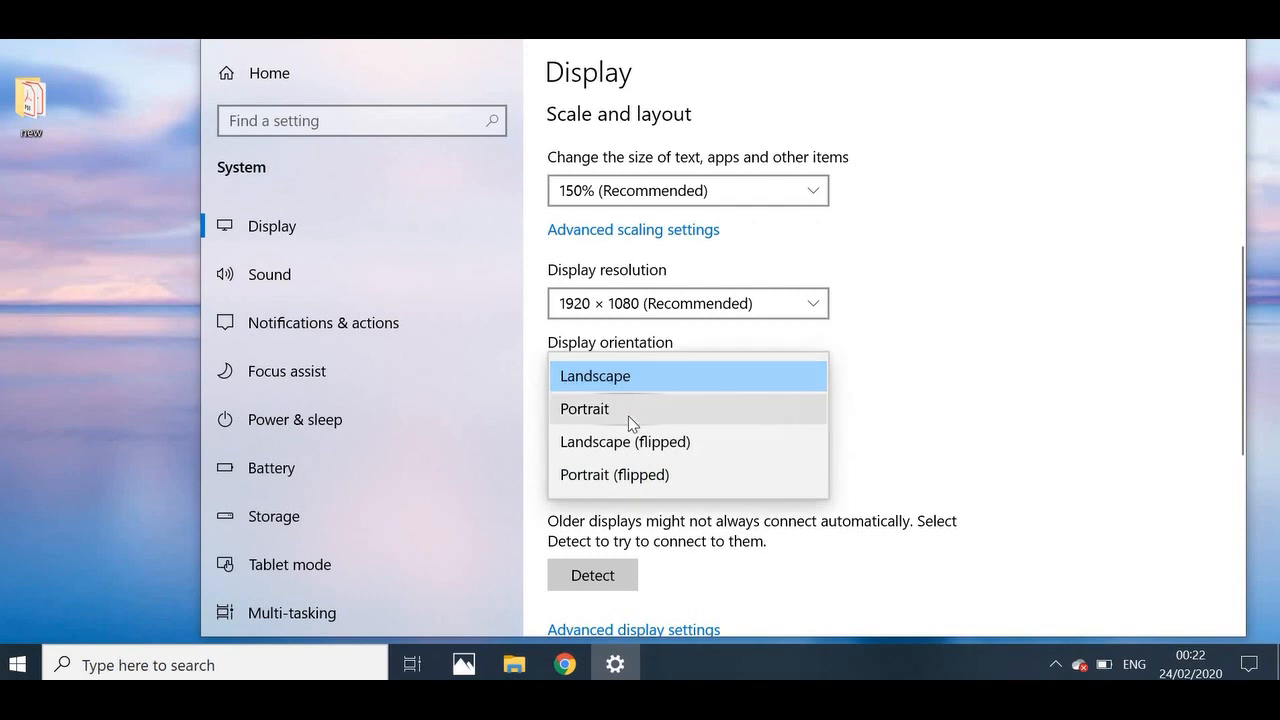
{"action": "left_click", "coordinate": [584, 408]}
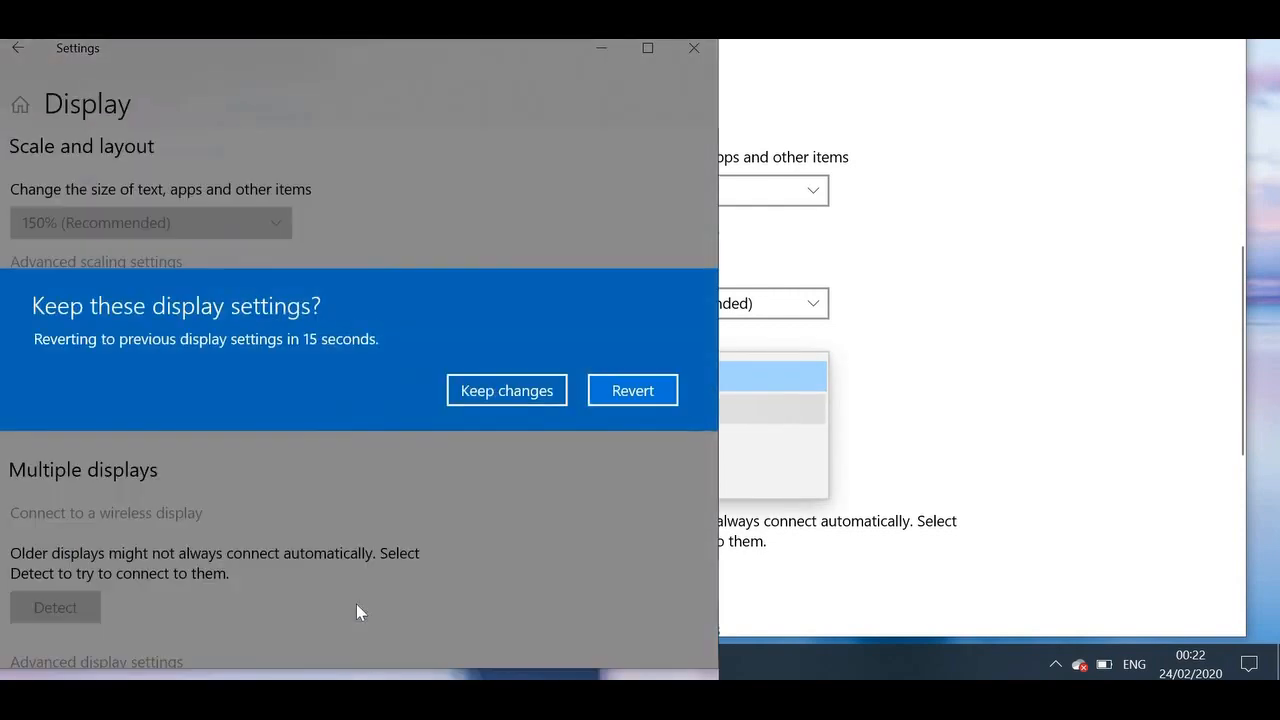
{"action": "mouse_move", "coordinate": [322, 565]}
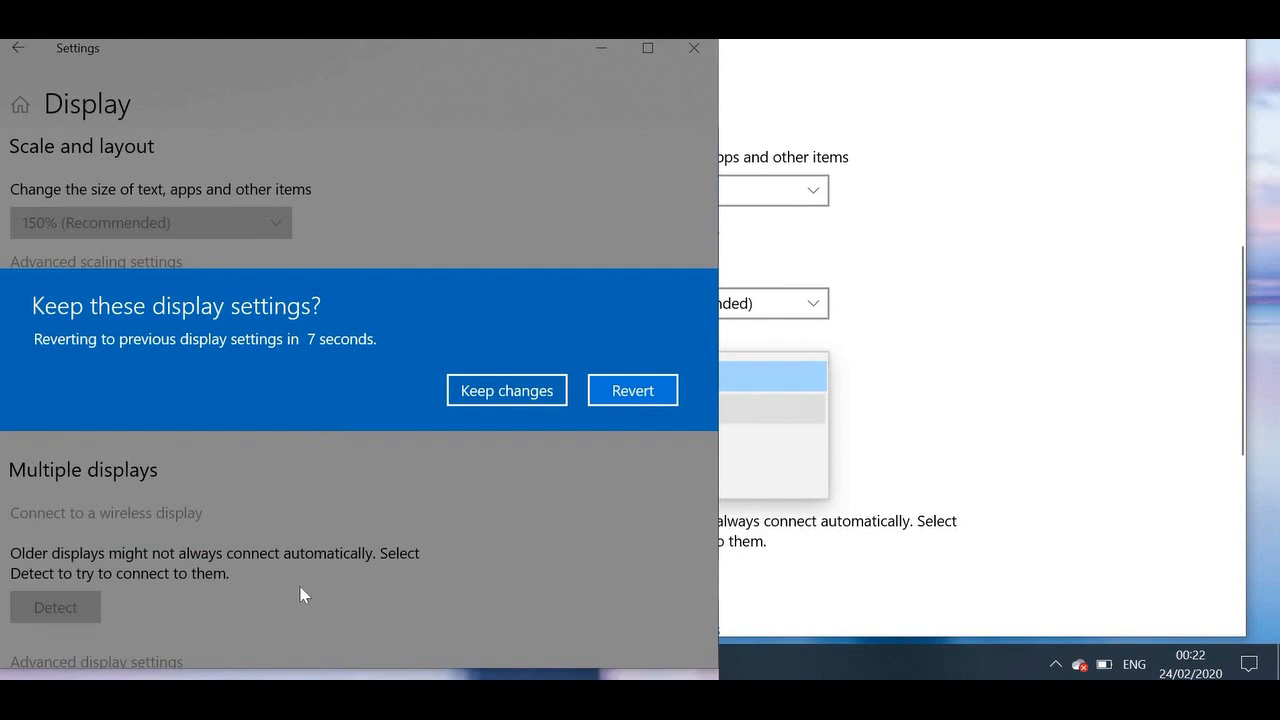
{"action": "mouse_move", "coordinate": [253, 544]}
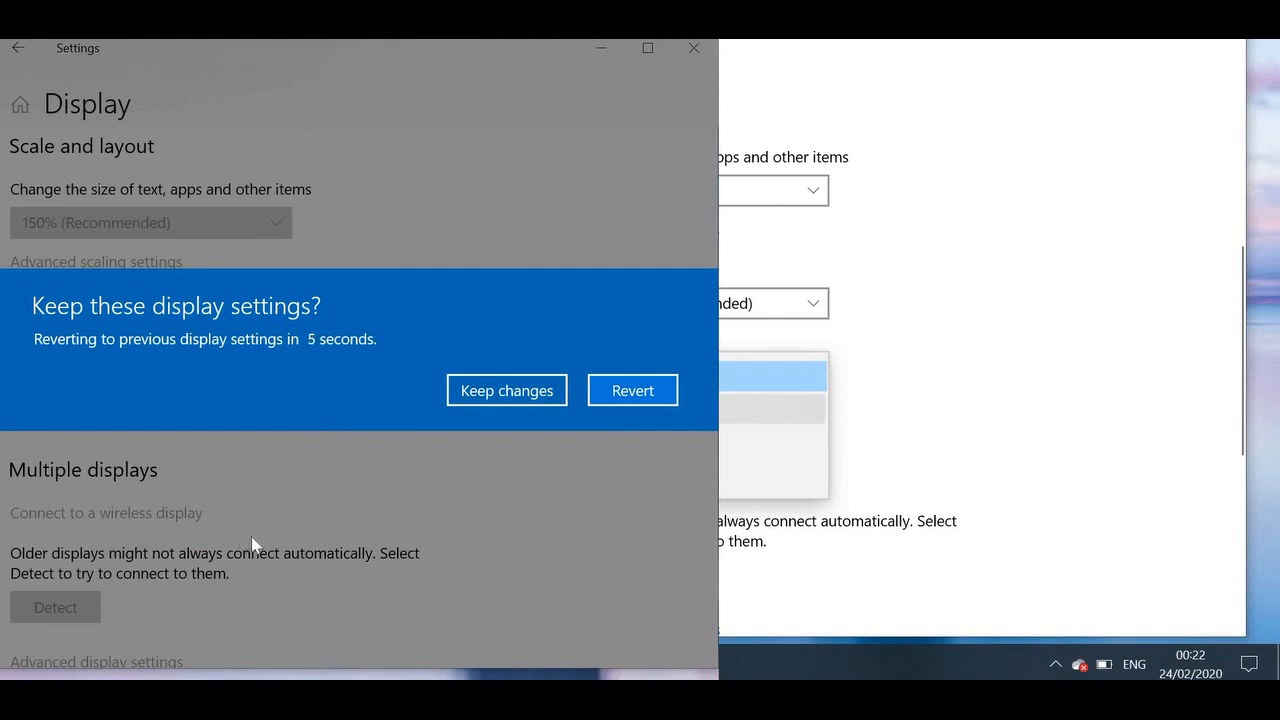
{"action": "mouse_move", "coordinate": [280, 553]}
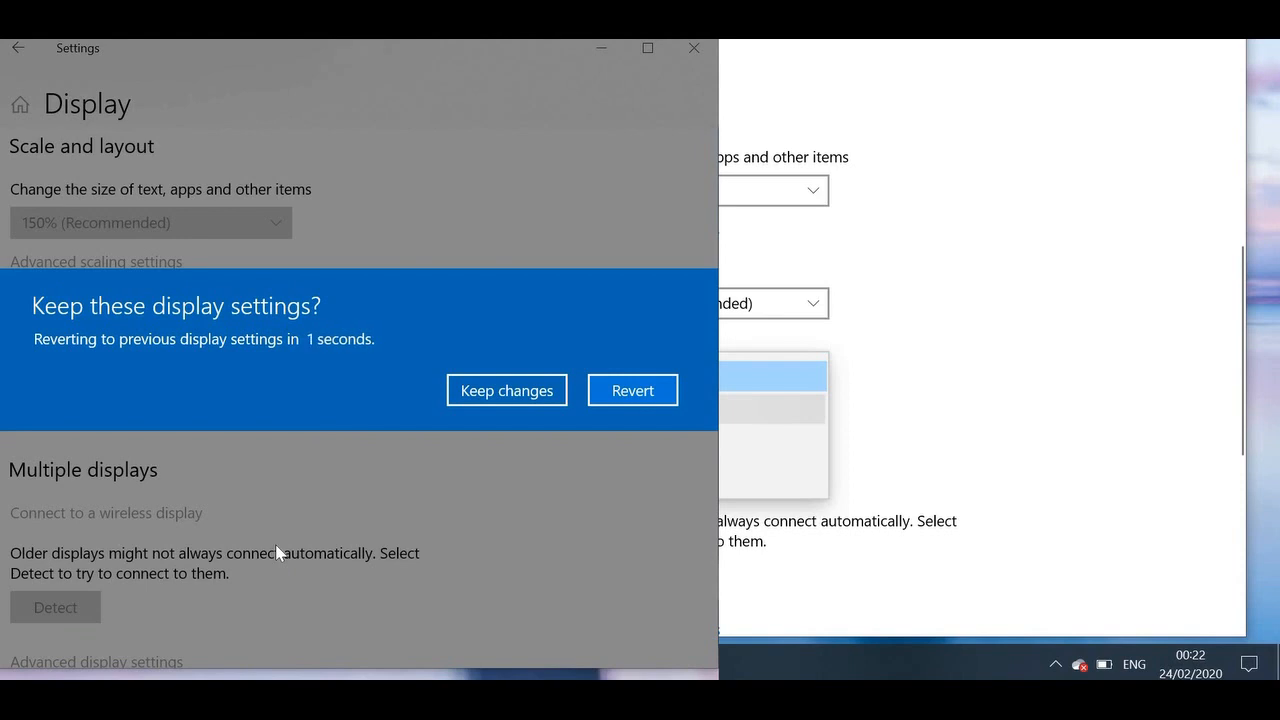
{"action": "left_click", "coordinate": [506, 390]}
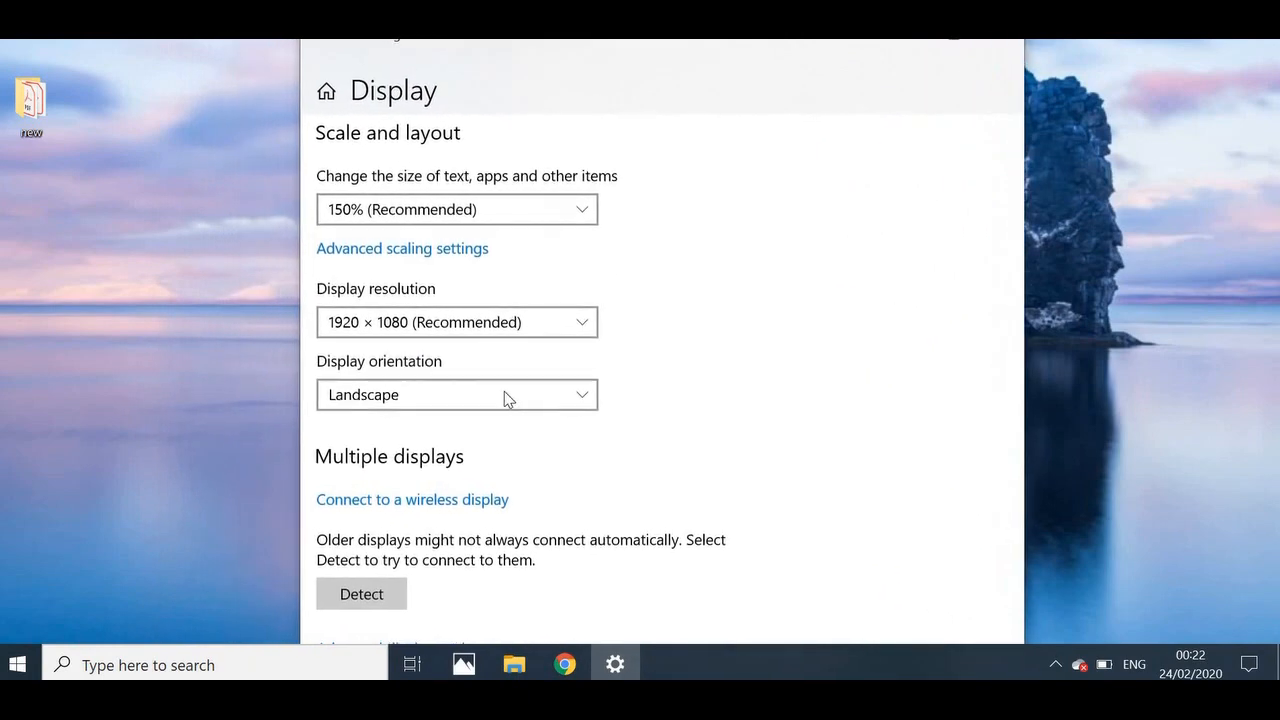
{"action": "left_click", "coordinate": [456, 394]}
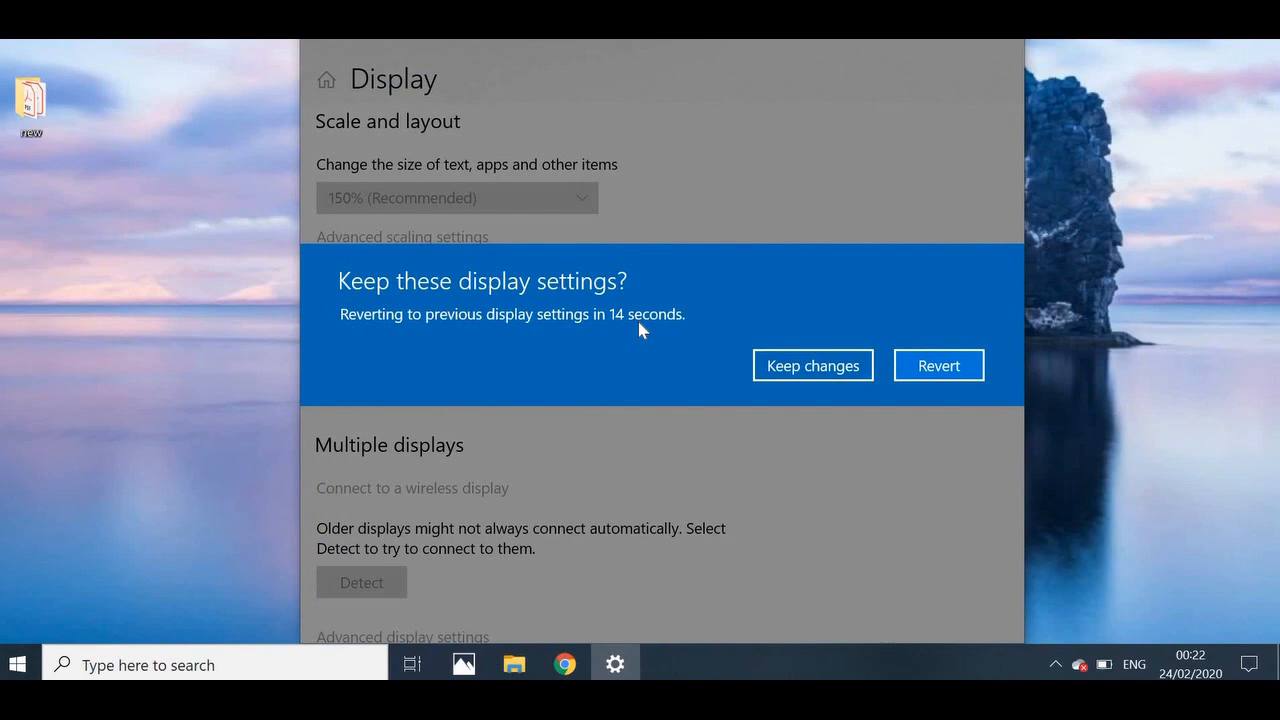
{"action": "mouse_move", "coordinate": [640, 348]}
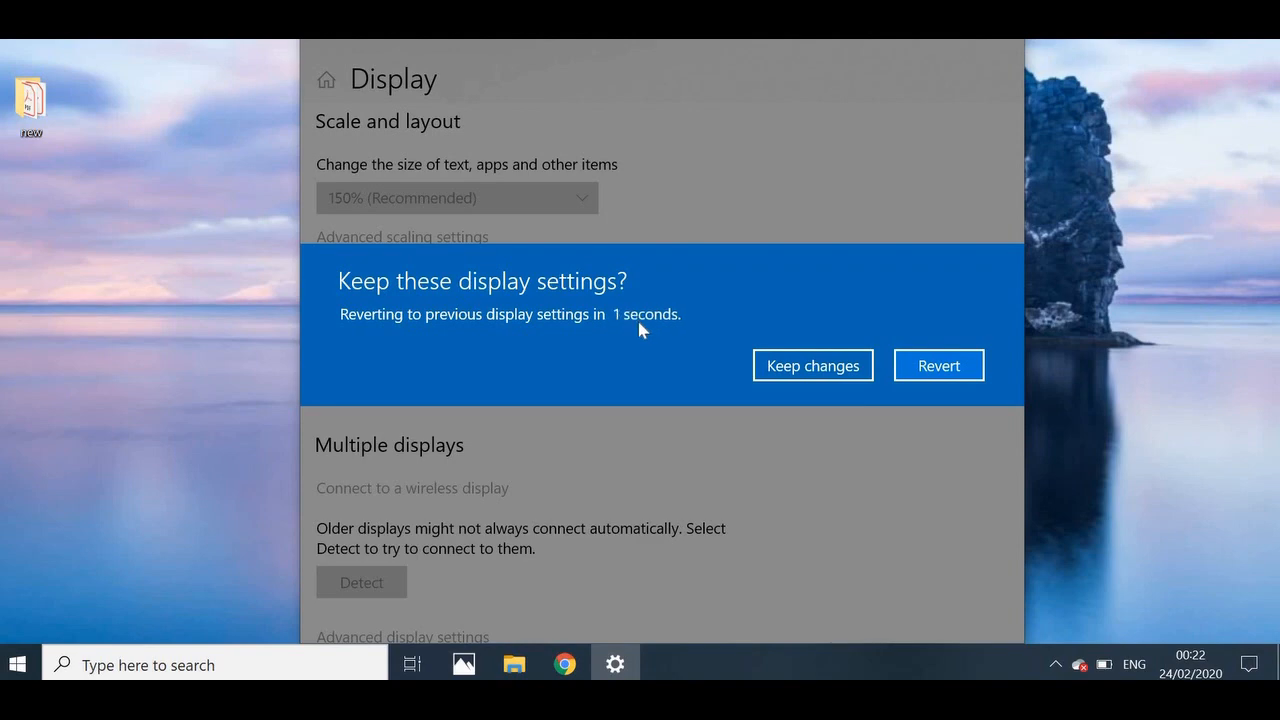
{"action": "left_click", "coordinate": [813, 365]}
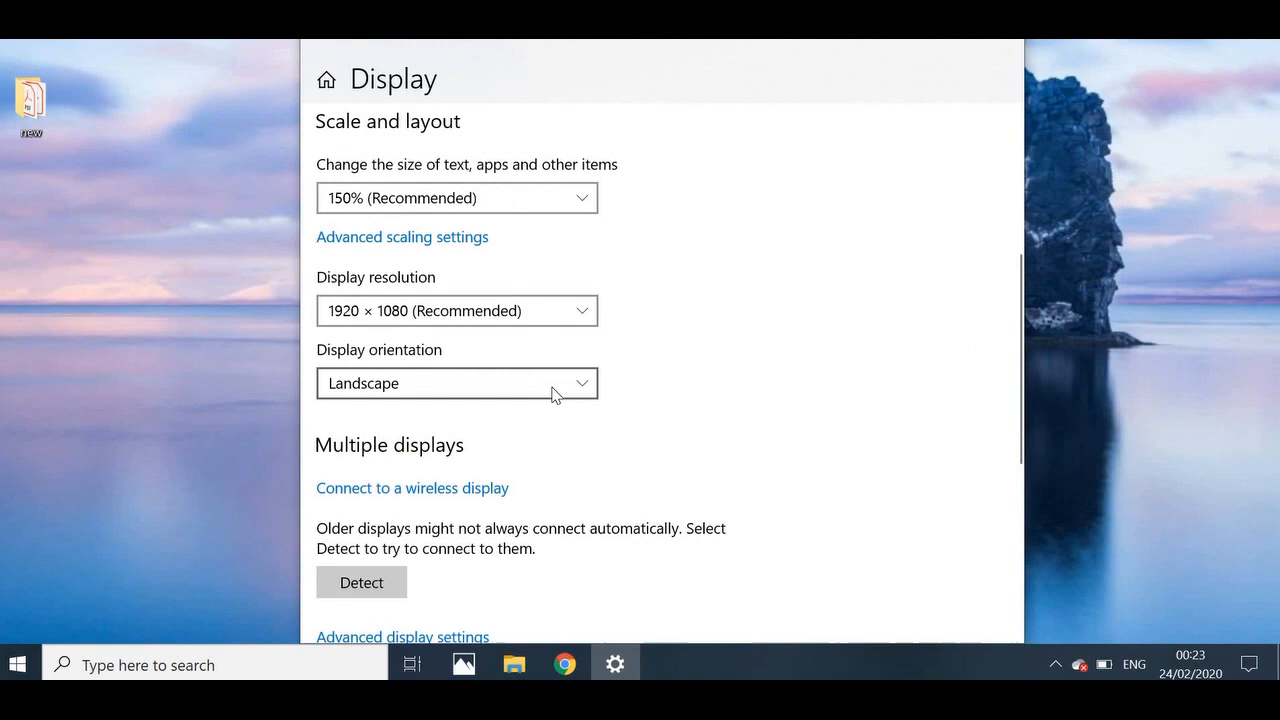
{"action": "left_click", "coordinate": [456, 383]}
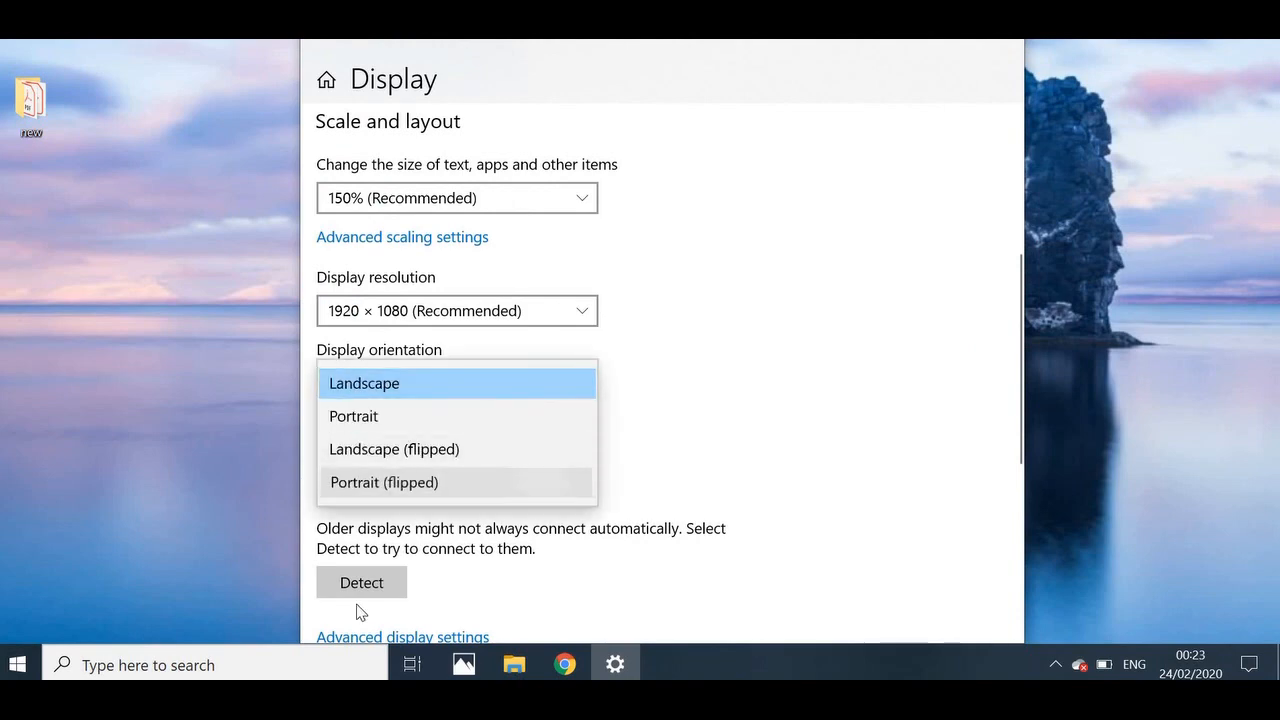
{"action": "left_click", "coordinate": [384, 415]}
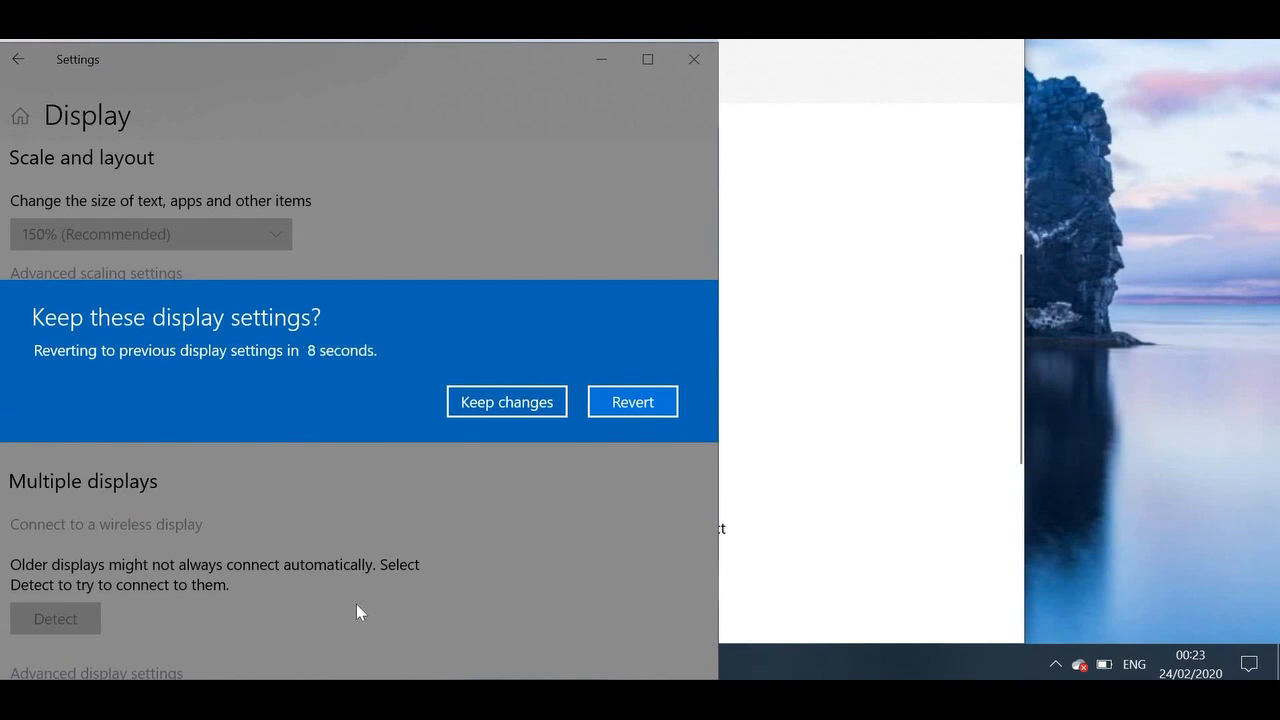
{"action": "mouse_move", "coordinate": [310, 588]}
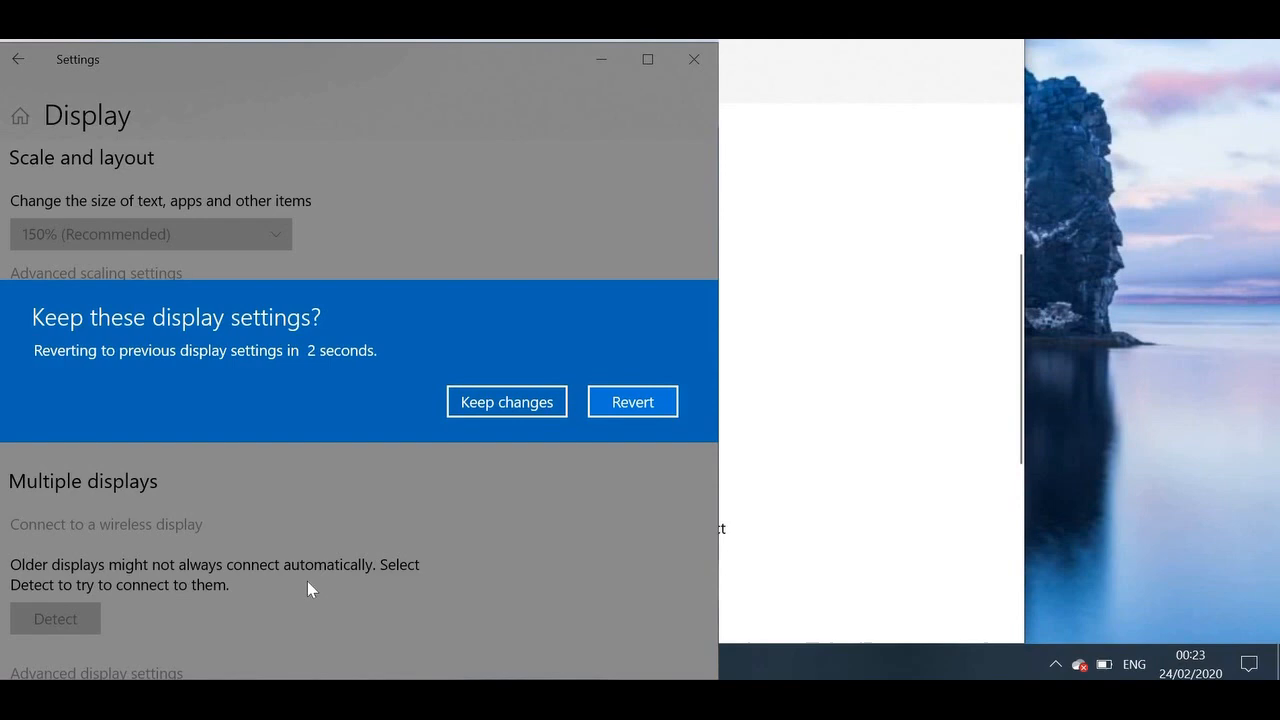
{"action": "left_click", "coordinate": [506, 401]}
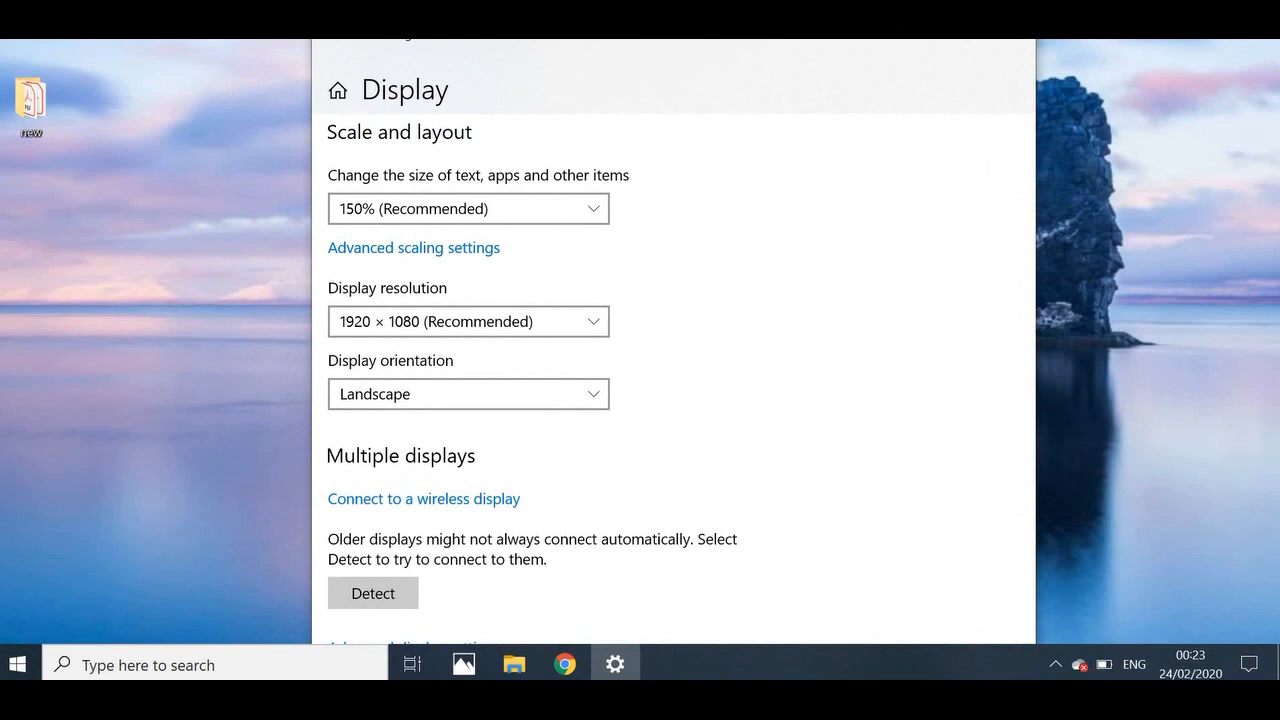
Step: Keep Display orientation on Landscape and close the Settings window
{"action": "left_click", "coordinate": [467, 393]}
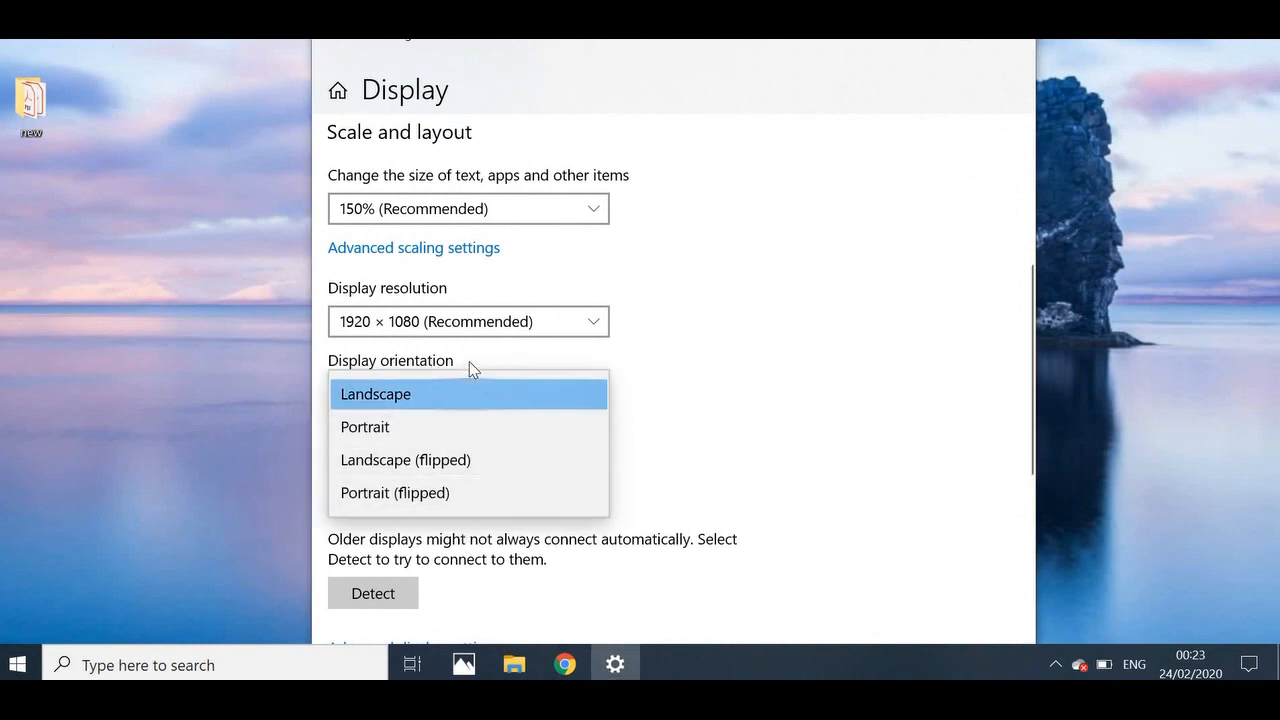
{"action": "mouse_move", "coordinate": [462, 400]}
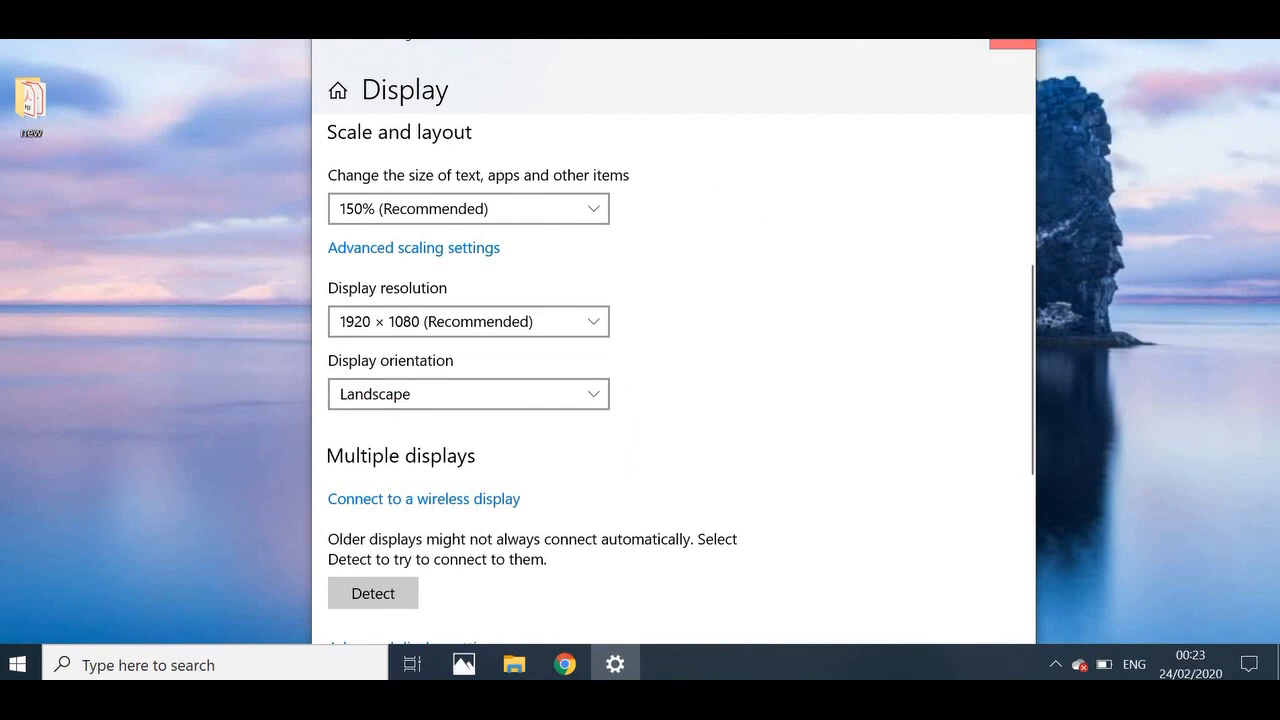
{"action": "left_click", "coordinate": [1011, 33]}
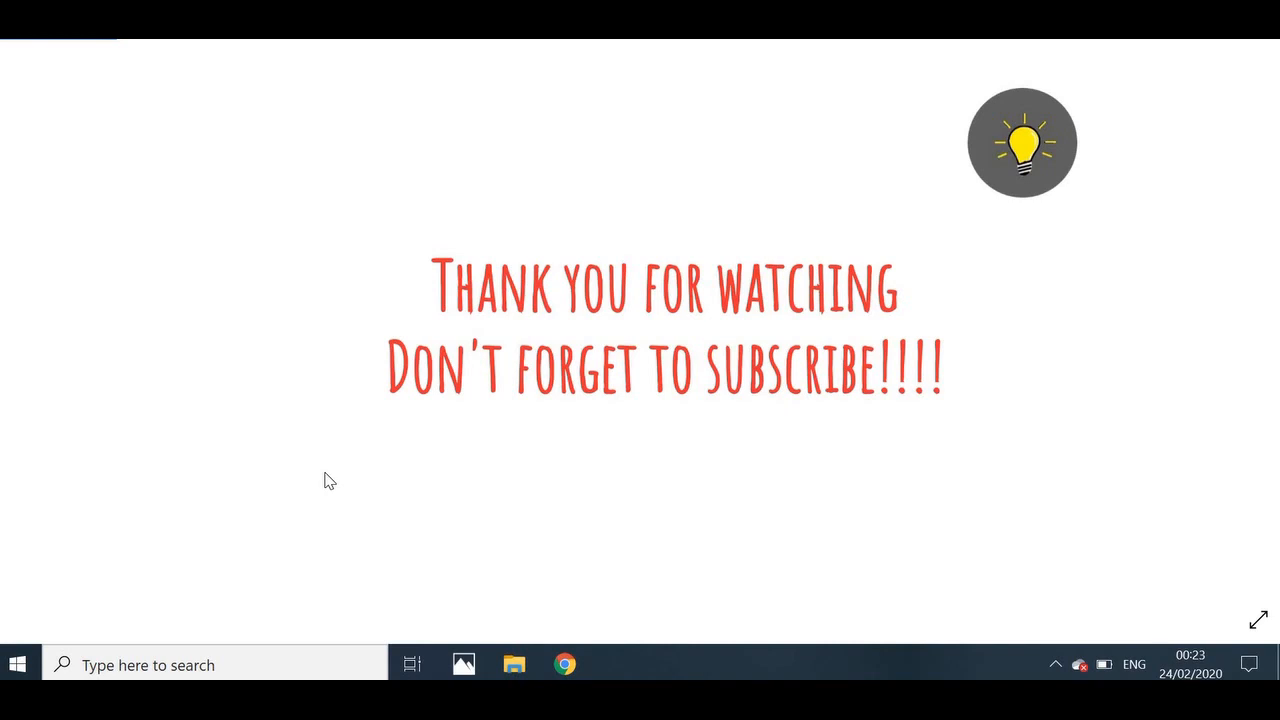
{"action": "mouse_move", "coordinate": [313, 421]}
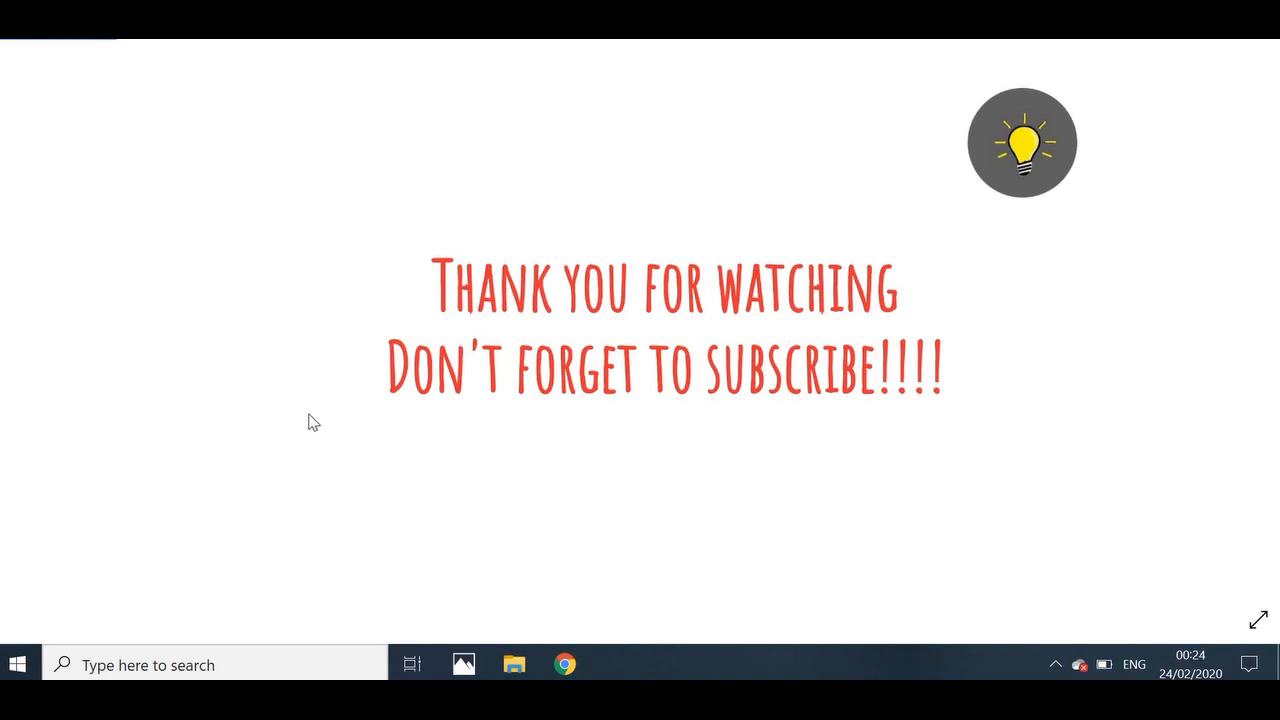
{"action": "mouse_move", "coordinate": [197, 240]}
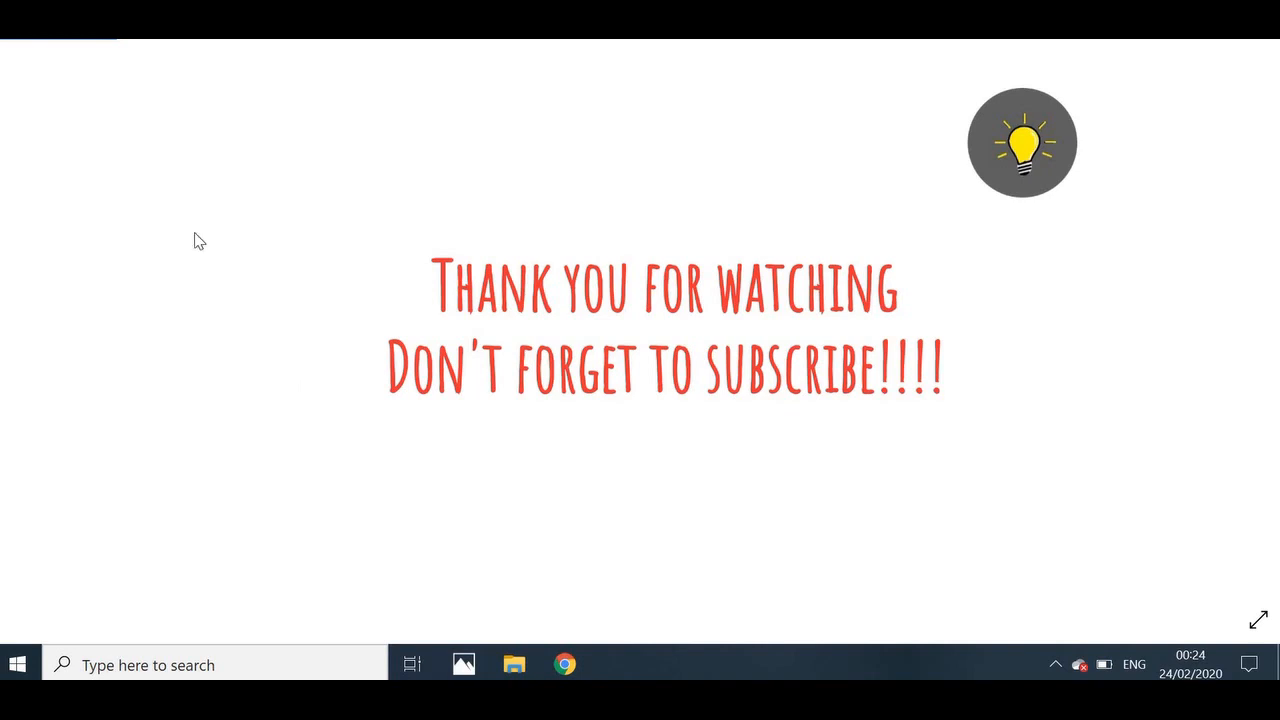